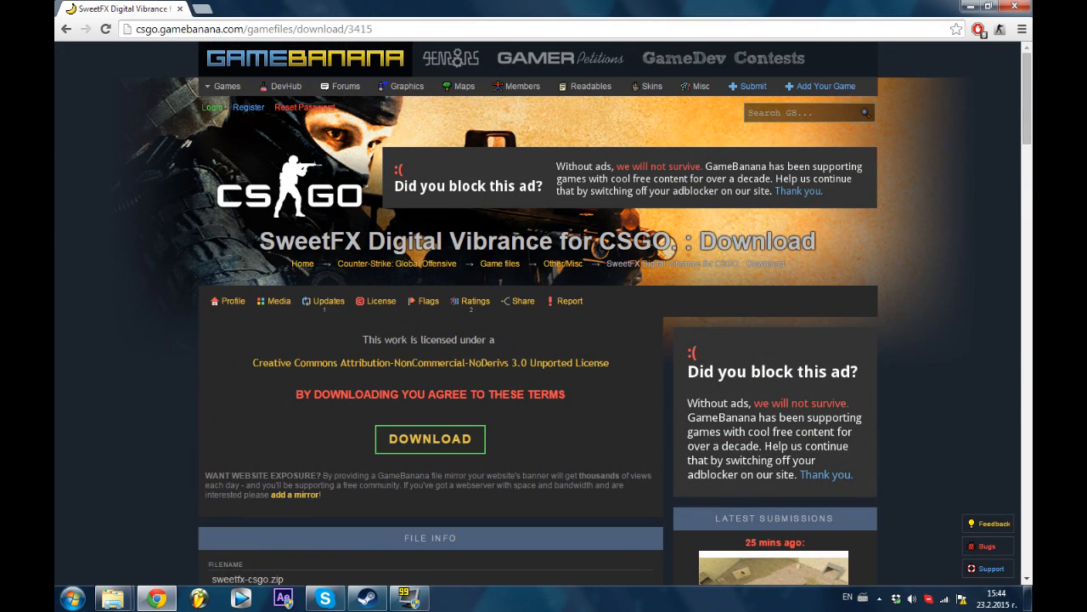
# - Download the sweetfx-csgo zip from GameBanana and open it in WinRAR
pyautogui.click(430, 438)
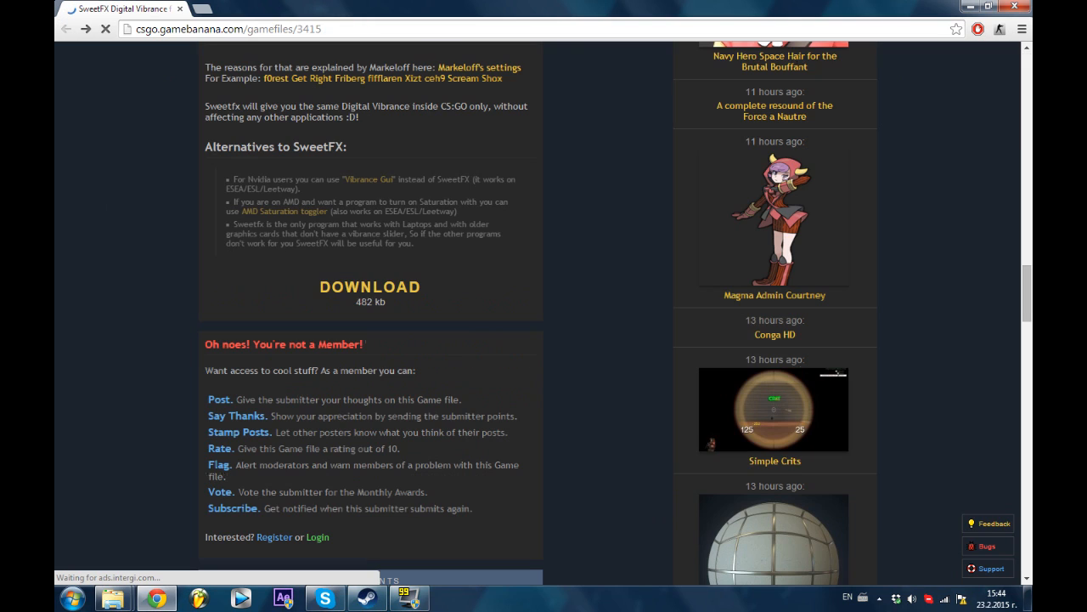
pyautogui.click(370, 287)
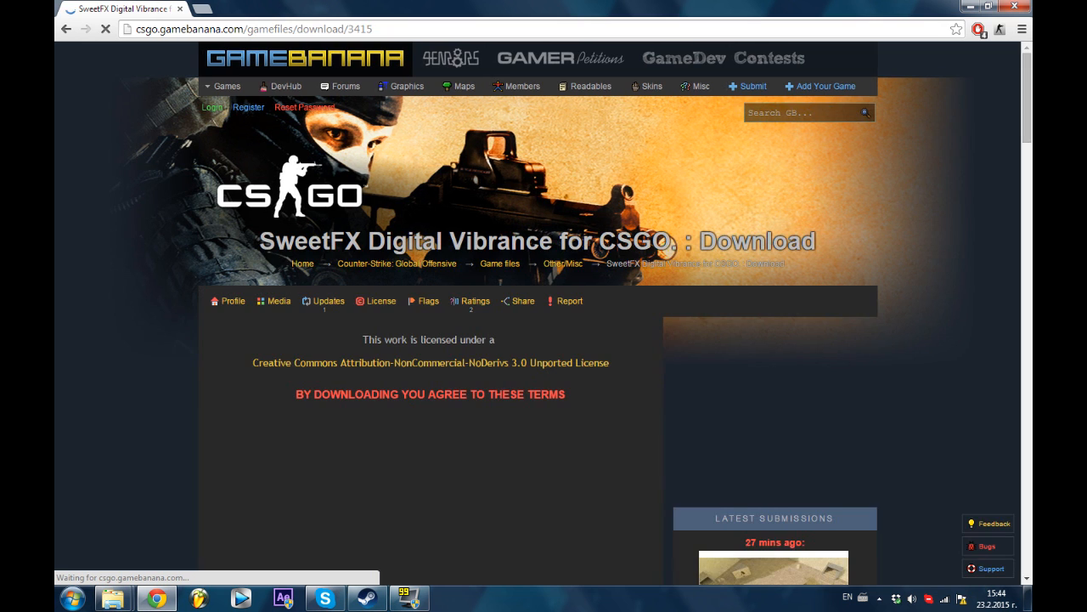
pyautogui.scroll(-3)
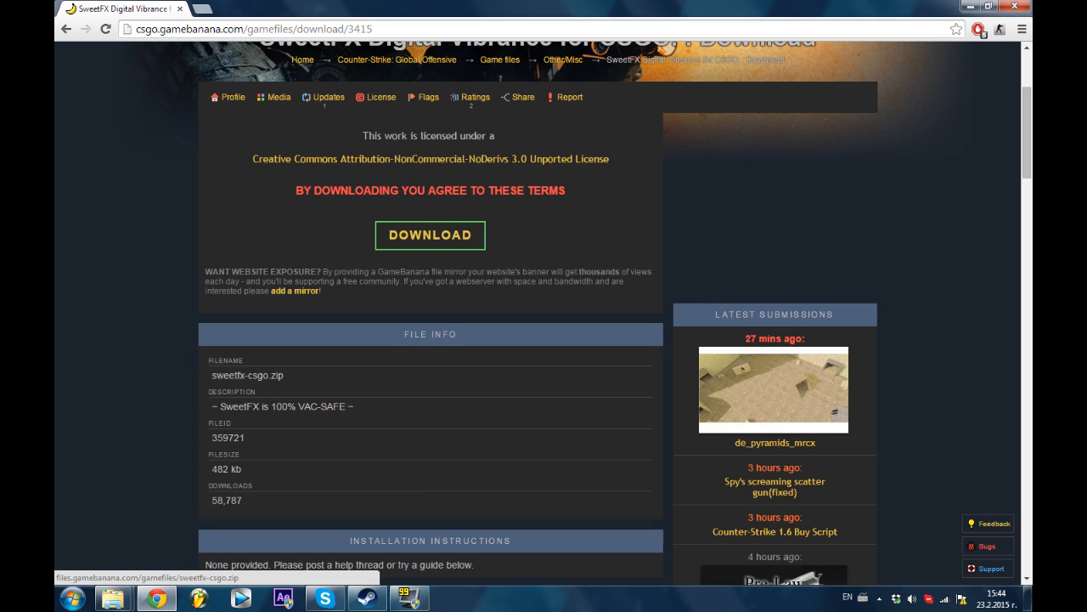
pyautogui.click(429, 234)
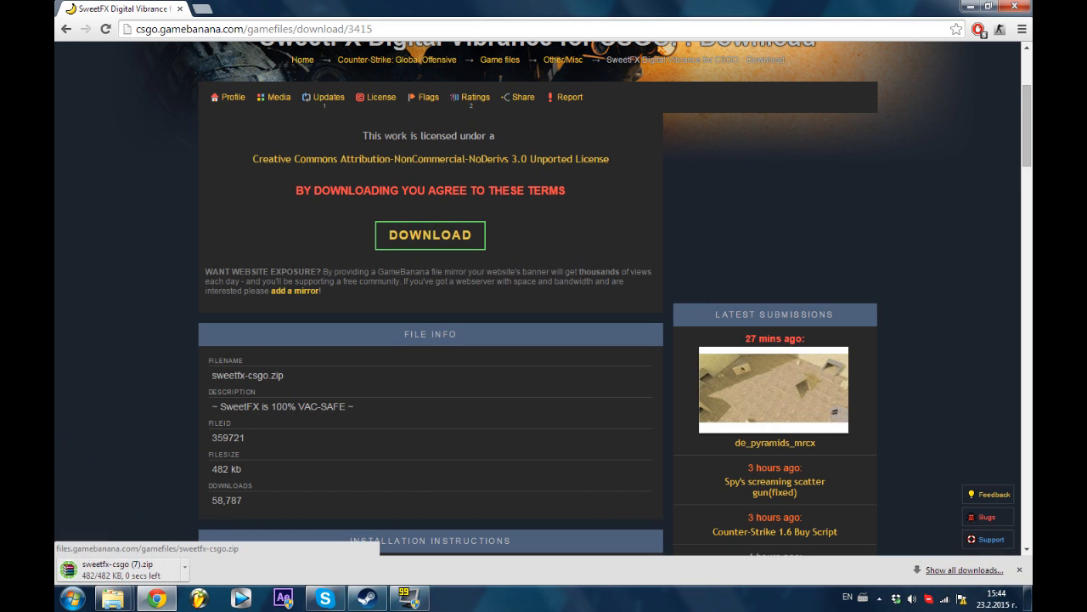
pyautogui.click(430, 235)
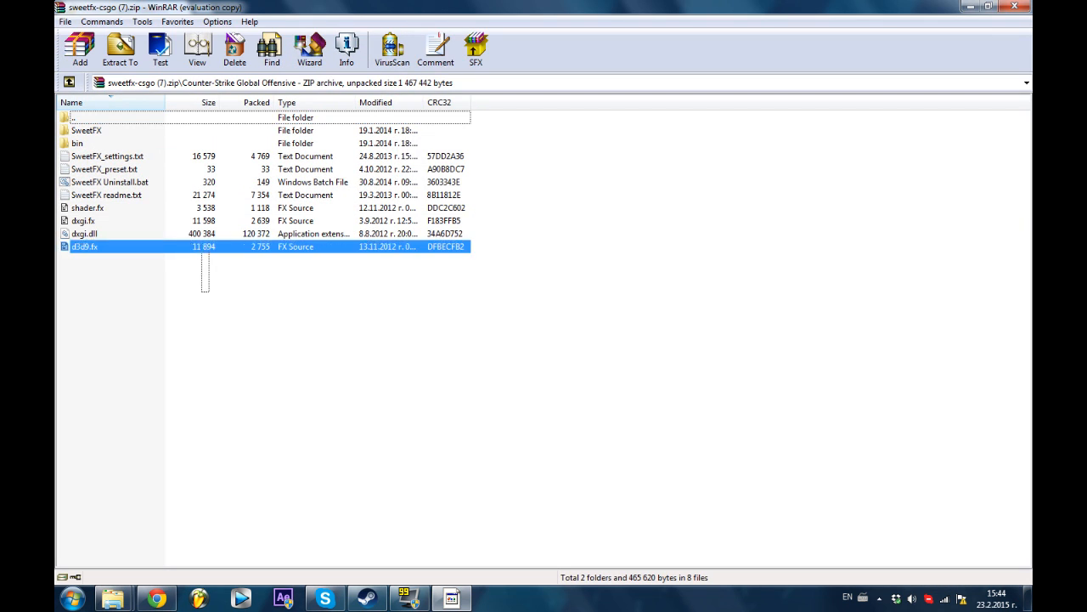
# - Select the SweetFX folder and all loose files in the archive, excluding bin
pyautogui.click(86, 130)
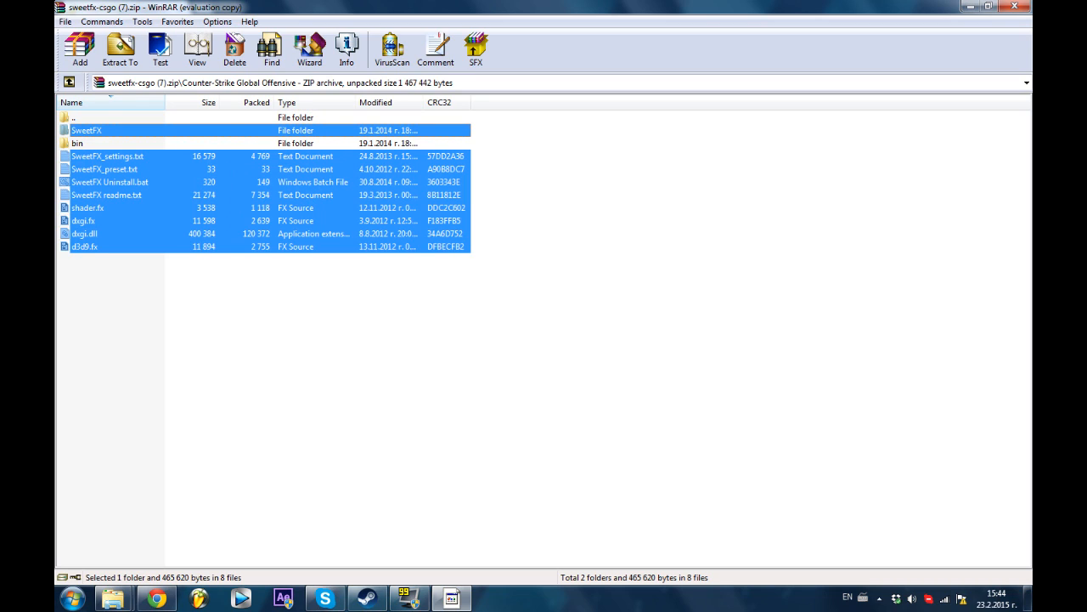
pyautogui.moveTo(113, 597)
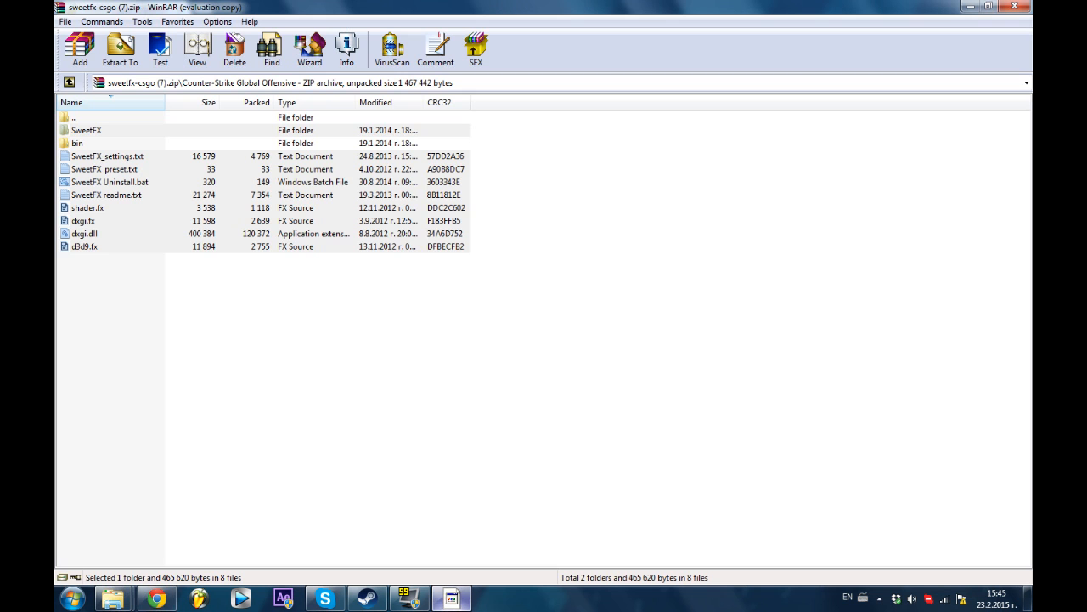
# - Open the archive's bin folder and bring up the game's bin folder in Explorer
pyautogui.doubleClick(78, 143)
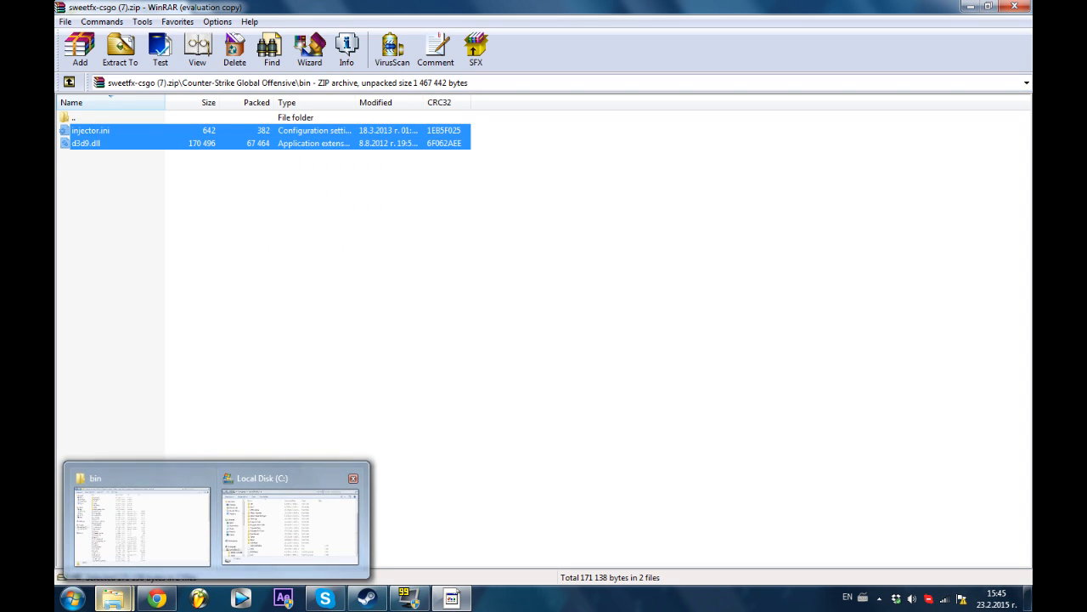
pyautogui.click(141, 522)
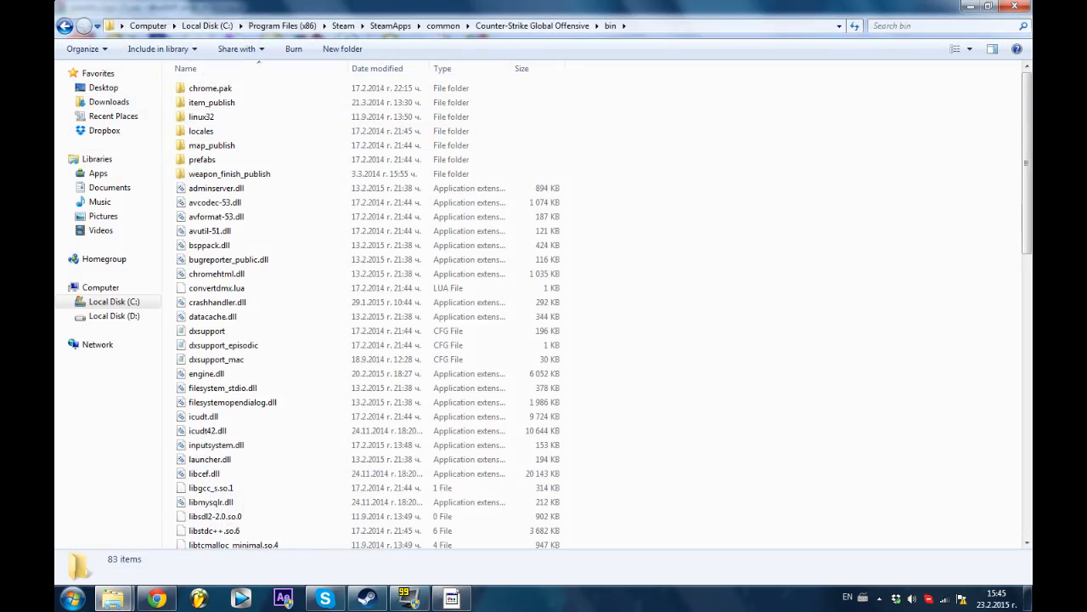